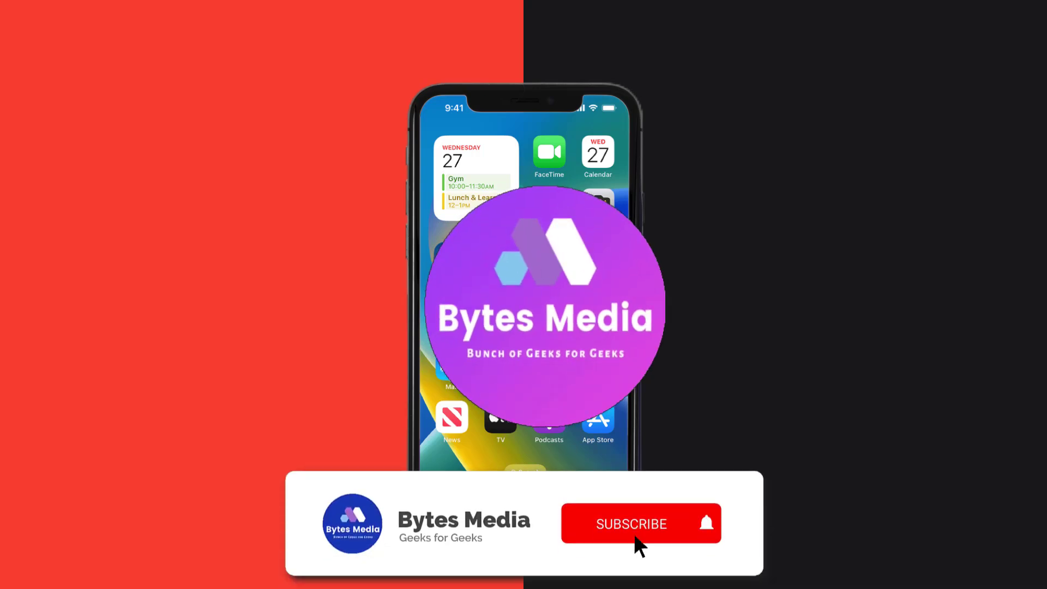
Search the App Store for 'we vibe' and start updating the We-Vibe App.
left_click(631, 523)
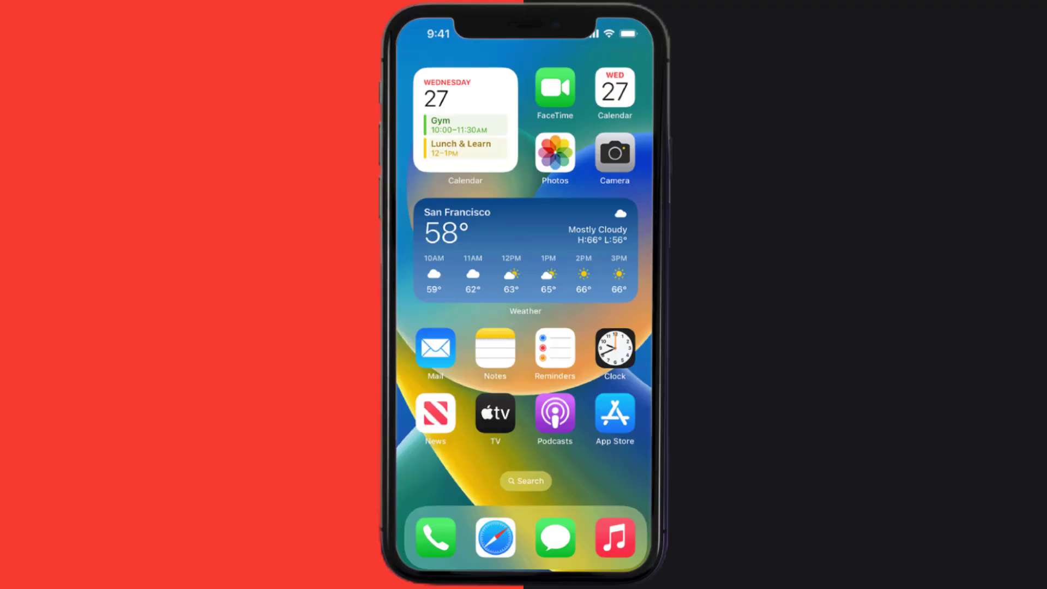
left_click(612, 413)
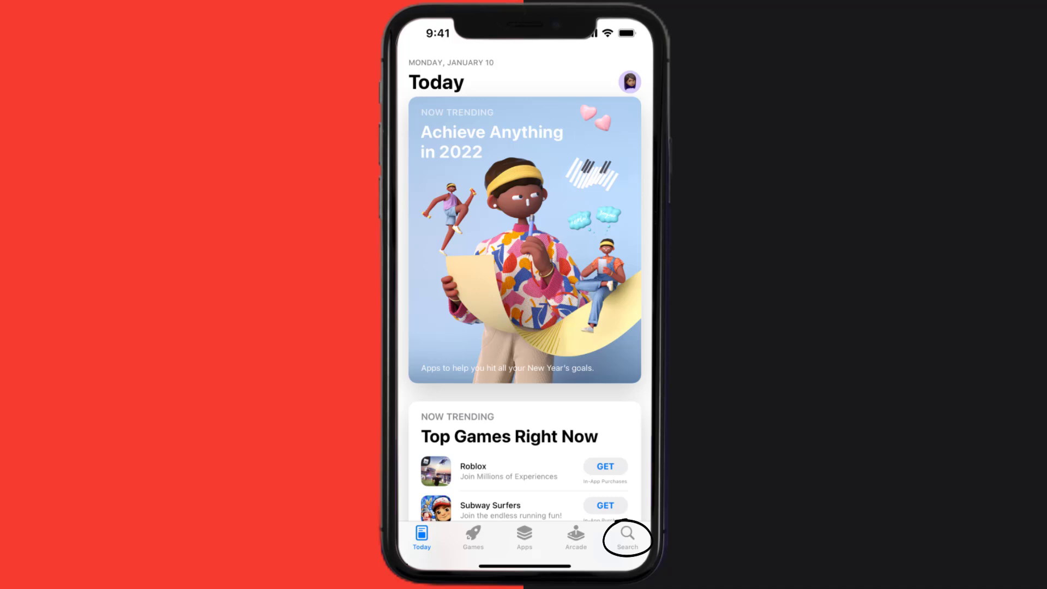
left_click(626, 538)
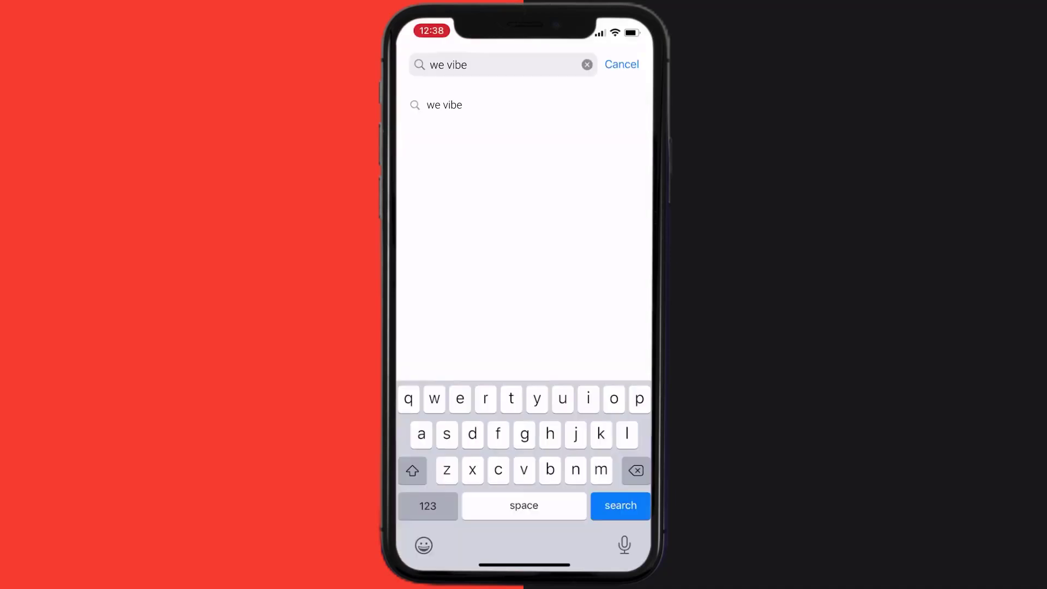
left_click(619, 505)
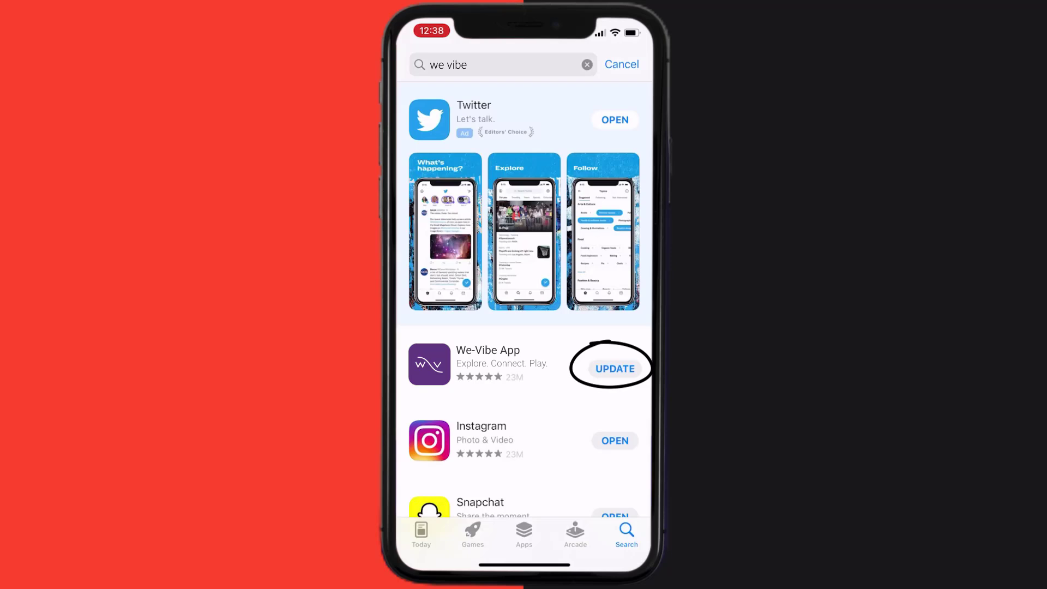
left_click(613, 368)
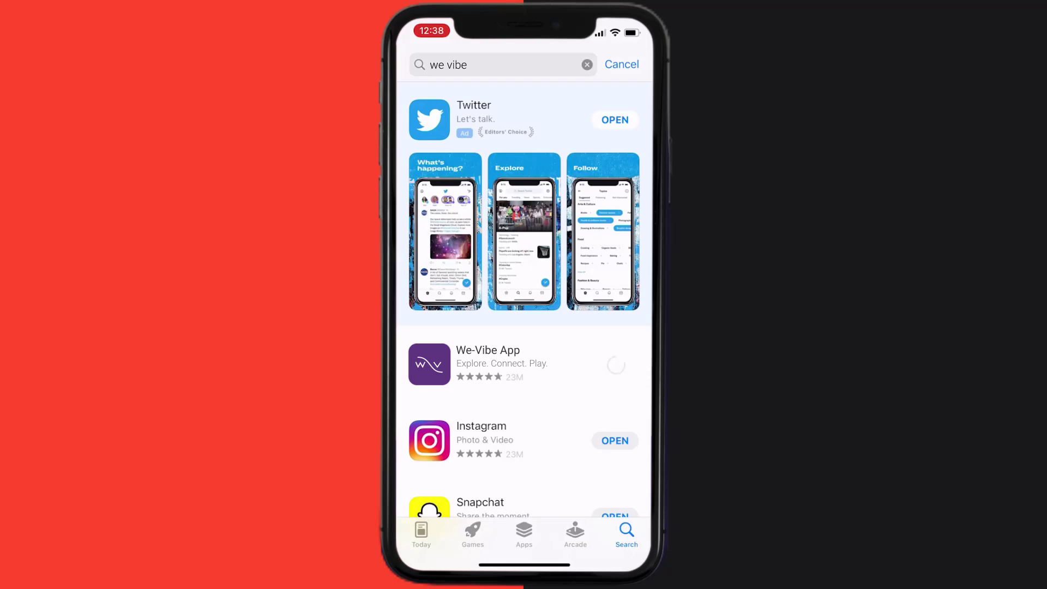
left_click(615, 368)
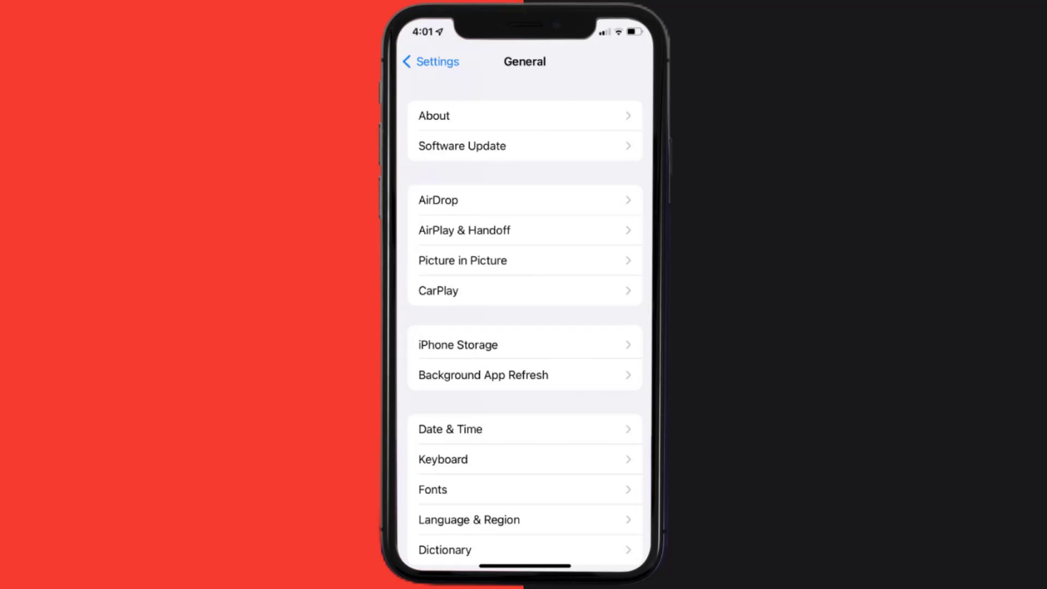
Offload We-Vibe from General > iPhone Storage, keeping its documents and data.
left_click(458, 345)
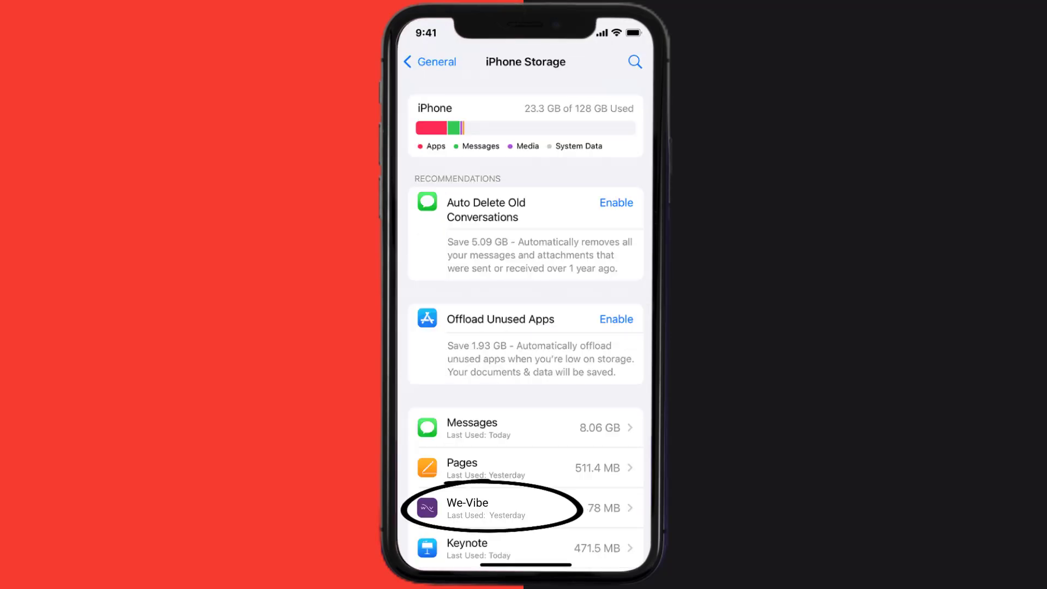
left_click(491, 508)
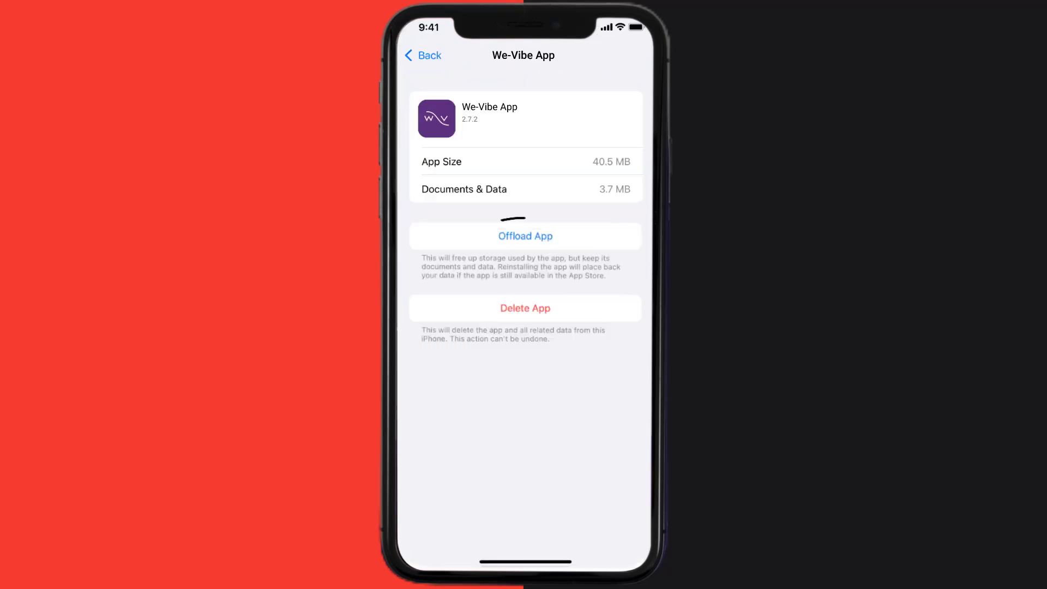
left_click(525, 236)
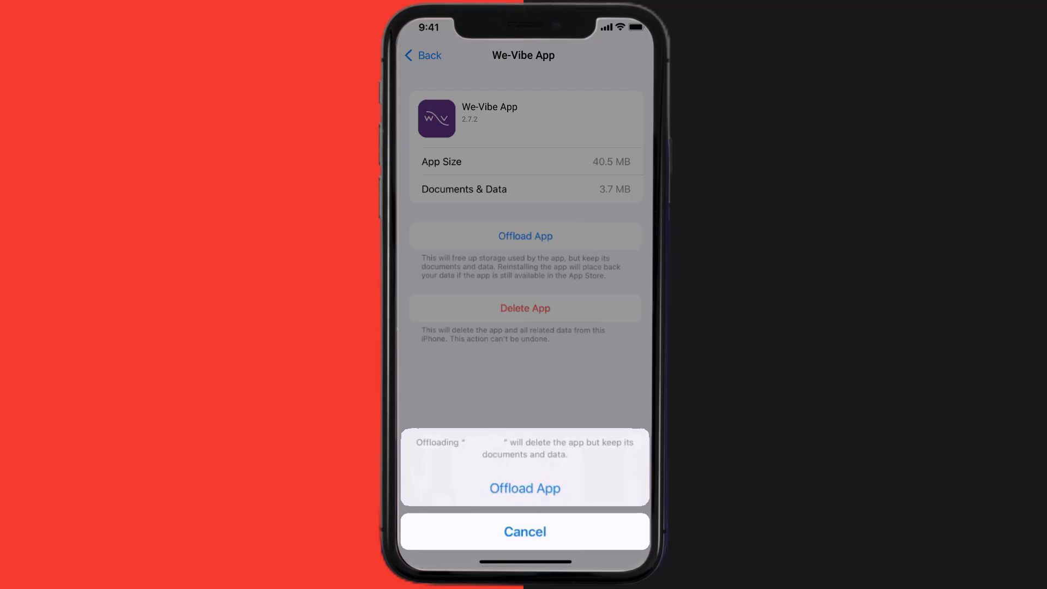
left_click(524, 488)
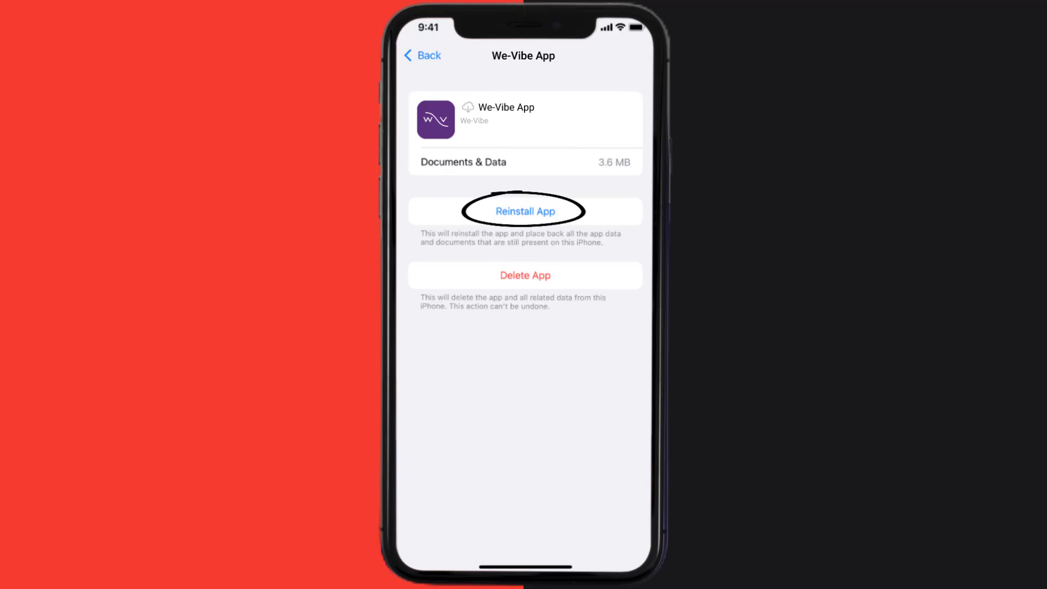
Reinstall We-Vibe from its storage page, restoring version 2.7.2 at 40.5 MB.
left_click(524, 211)
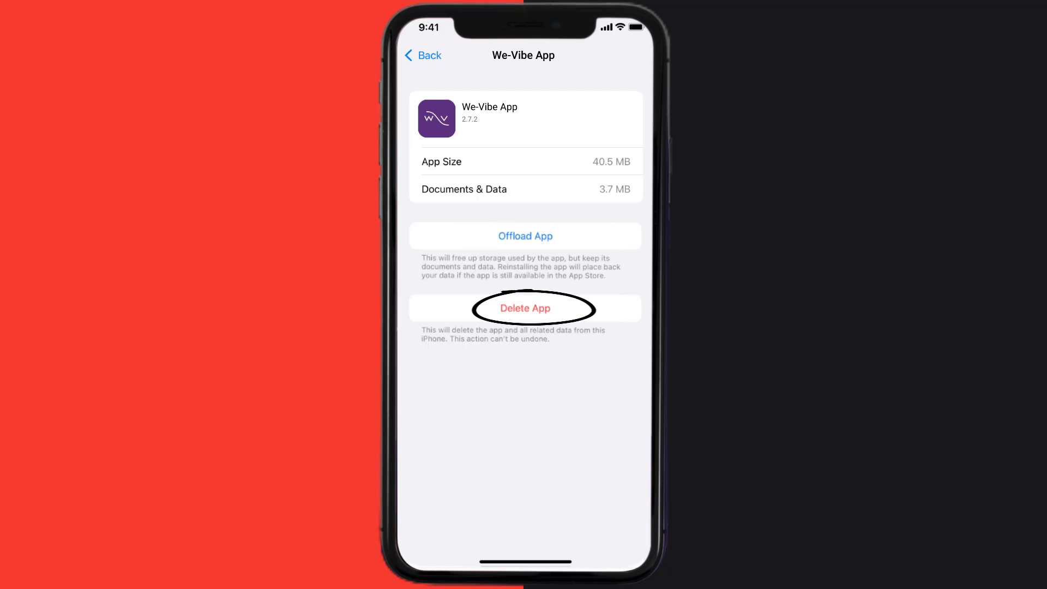
Delete the We-Vibe App, then GET it again from App Store 'we vibe' results.
left_click(524, 307)
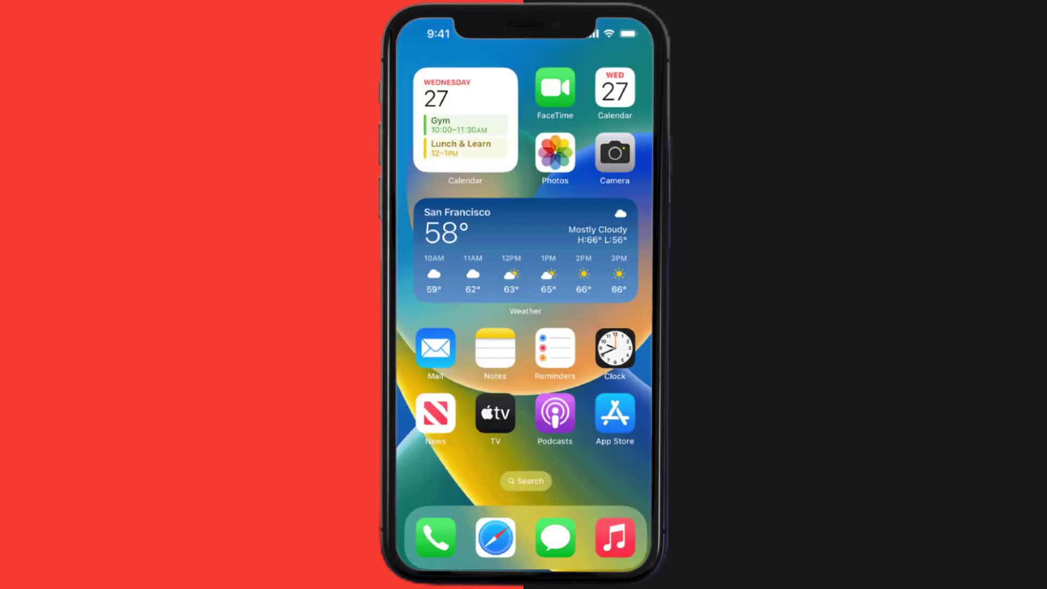
left_click(611, 413)
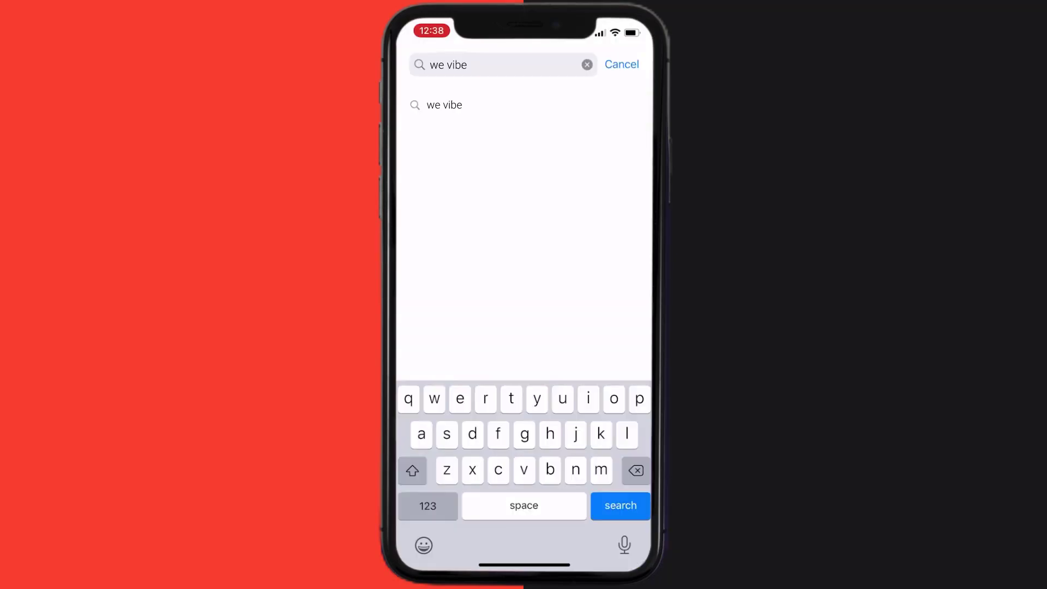
left_click(619, 505)
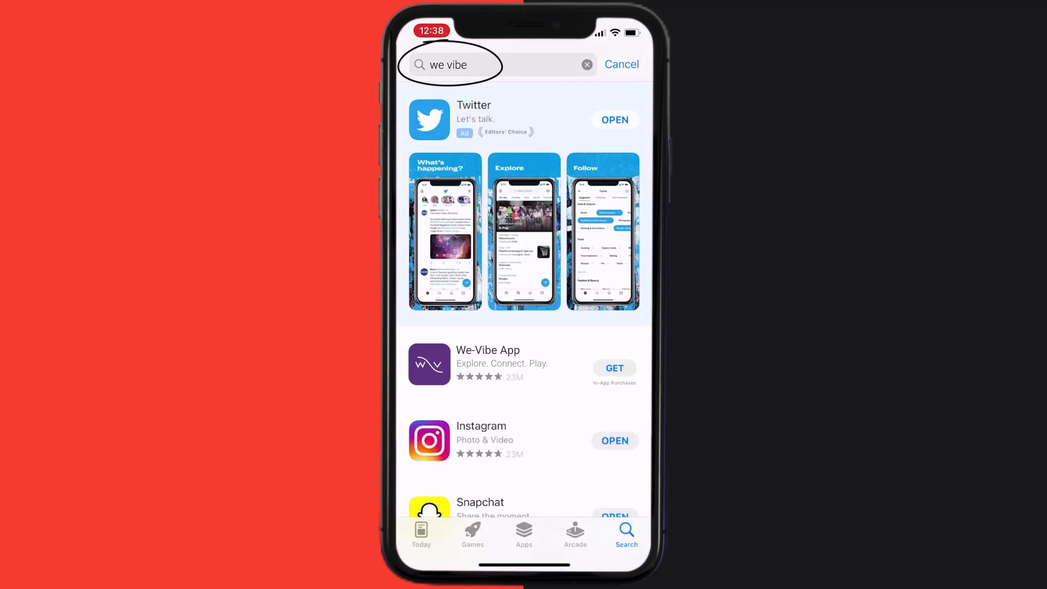
left_click(613, 368)
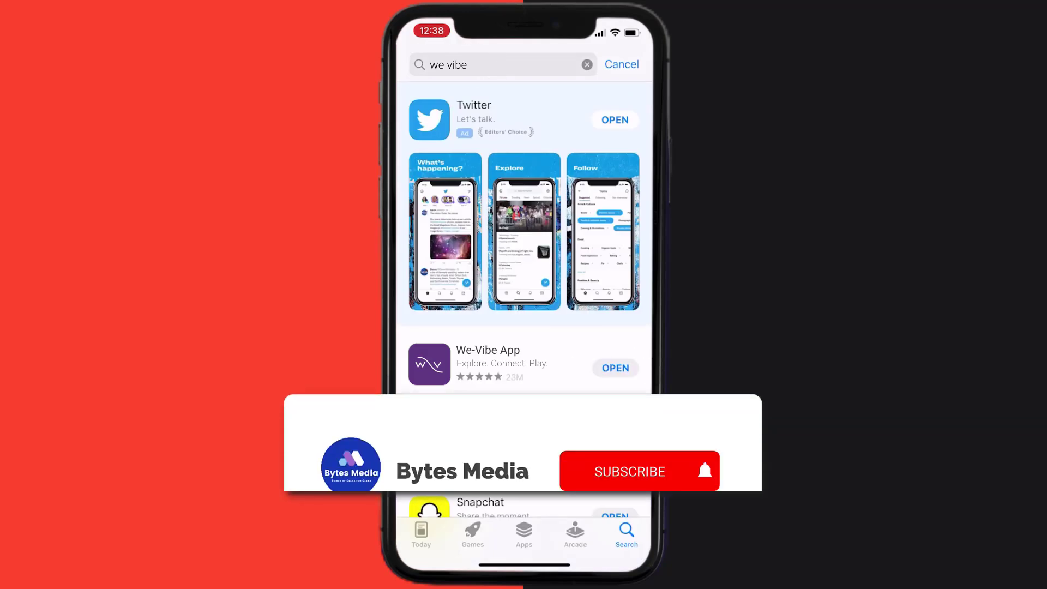
left_click(629, 471)
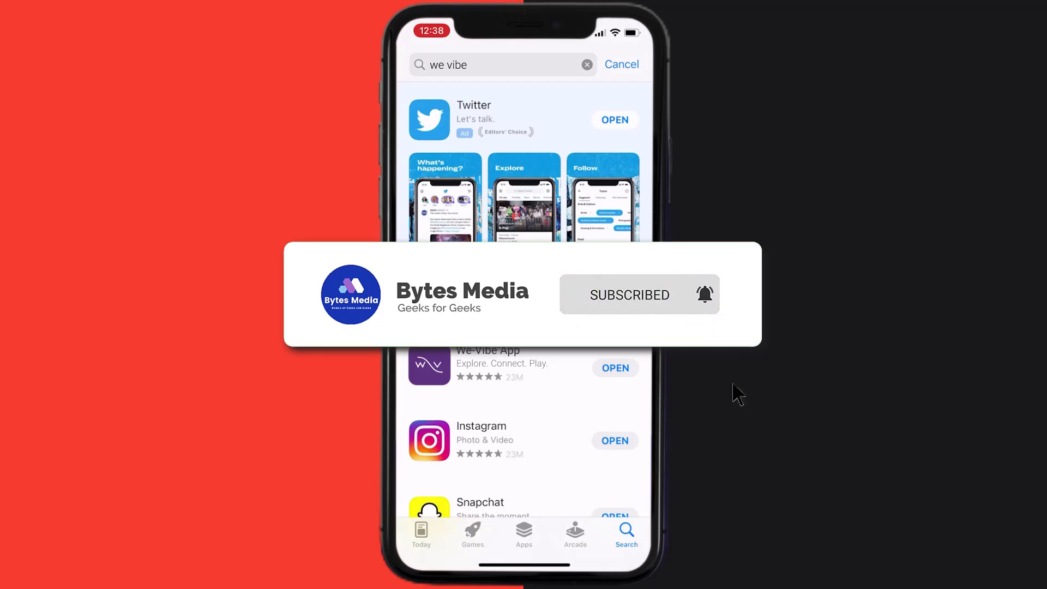